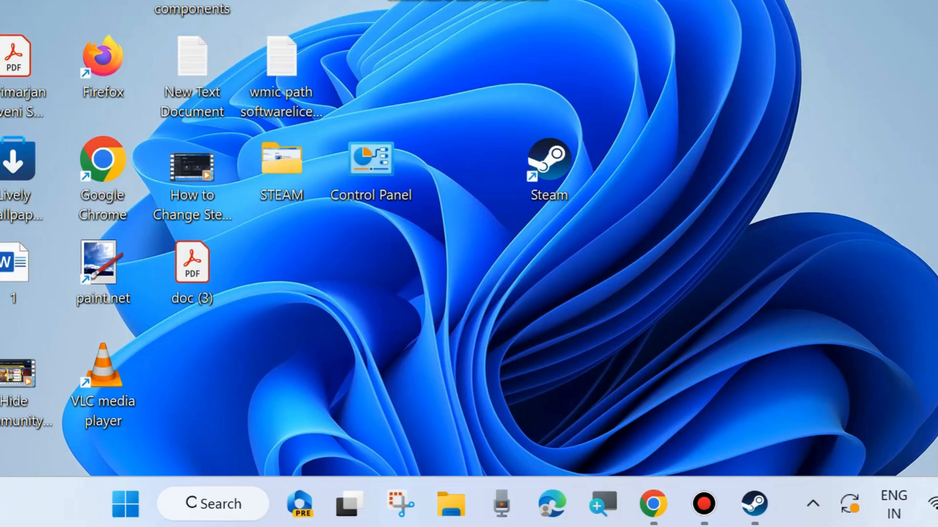
{"action": "mouse_move", "coordinate": [755, 442]}
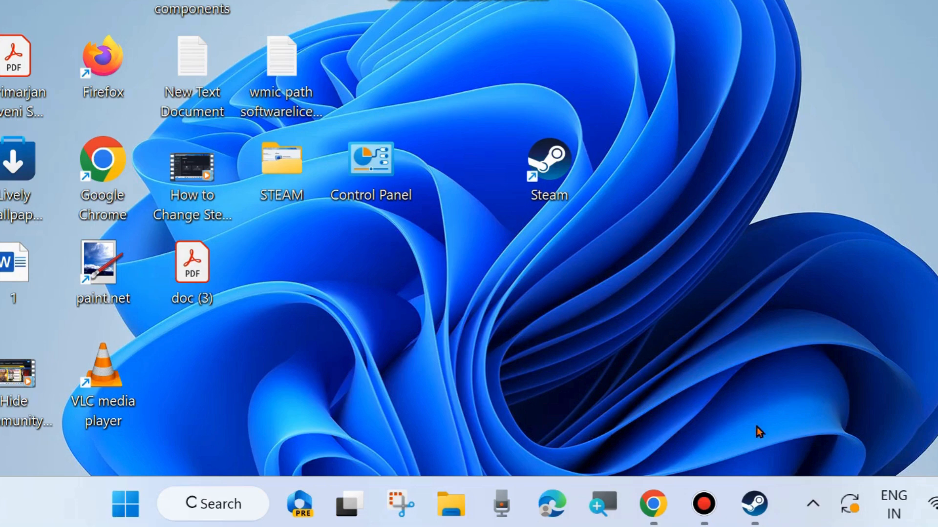
Launch the Steam client from its desktop shortcut.
{"action": "left_click", "coordinate": [546, 161]}
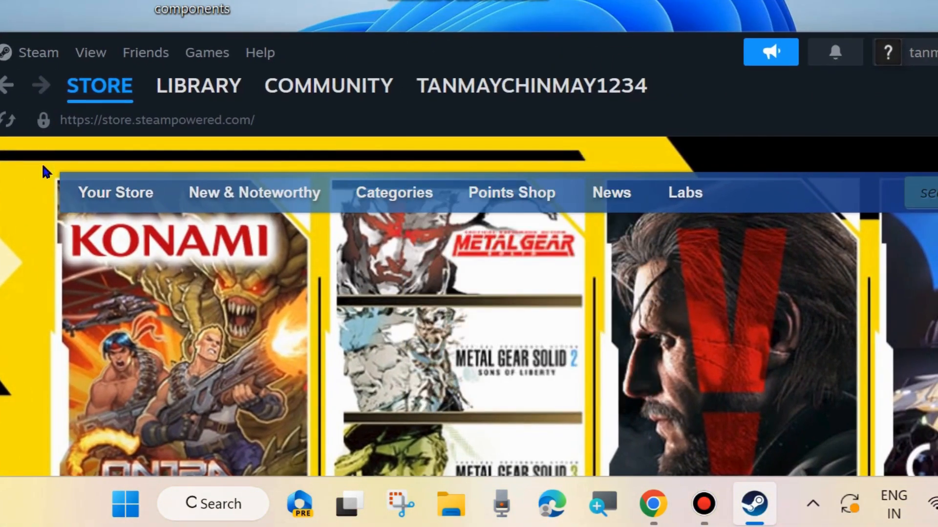
Open Steam Settings from the Steam menu and go to Account Details.
{"action": "left_click", "coordinate": [39, 53]}
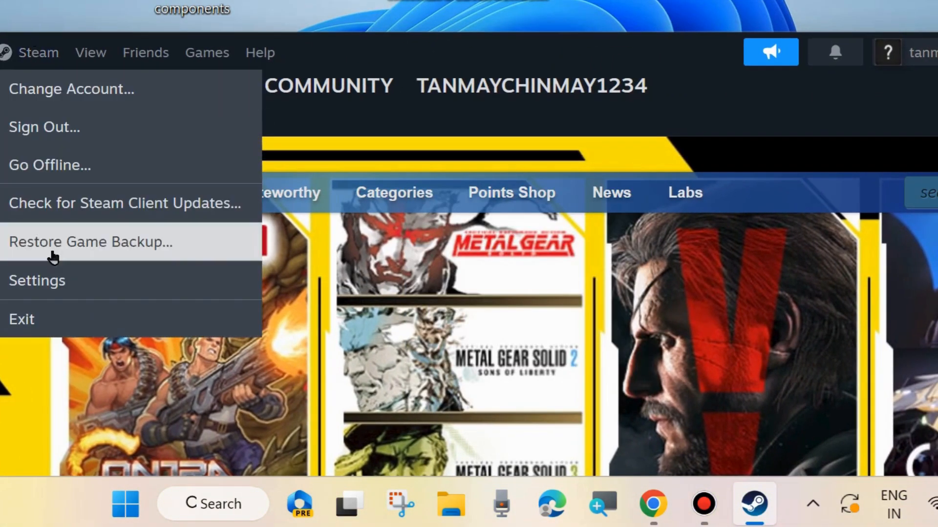
{"action": "left_click", "coordinate": [37, 280]}
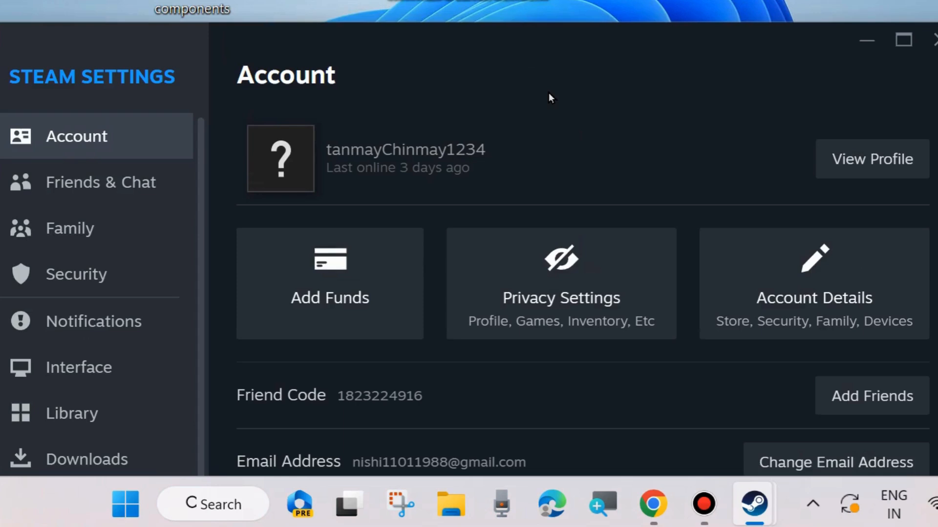
{"action": "mouse_move", "coordinate": [526, 301]}
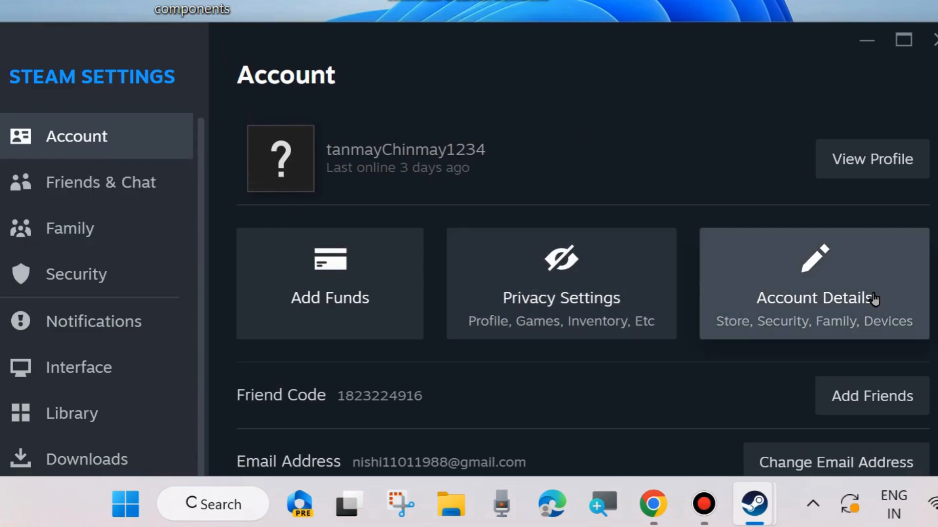
{"action": "mouse_move", "coordinate": [892, 324]}
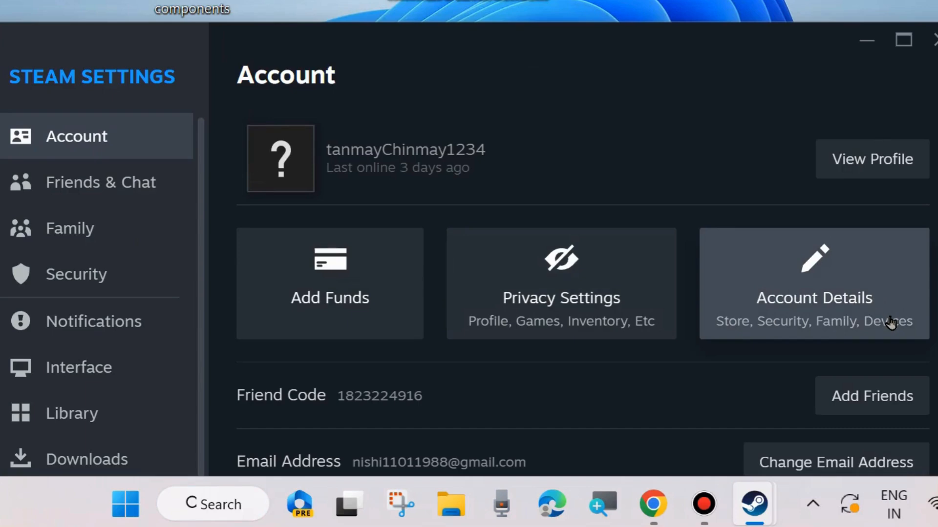
{"action": "left_click", "coordinate": [814, 298]}
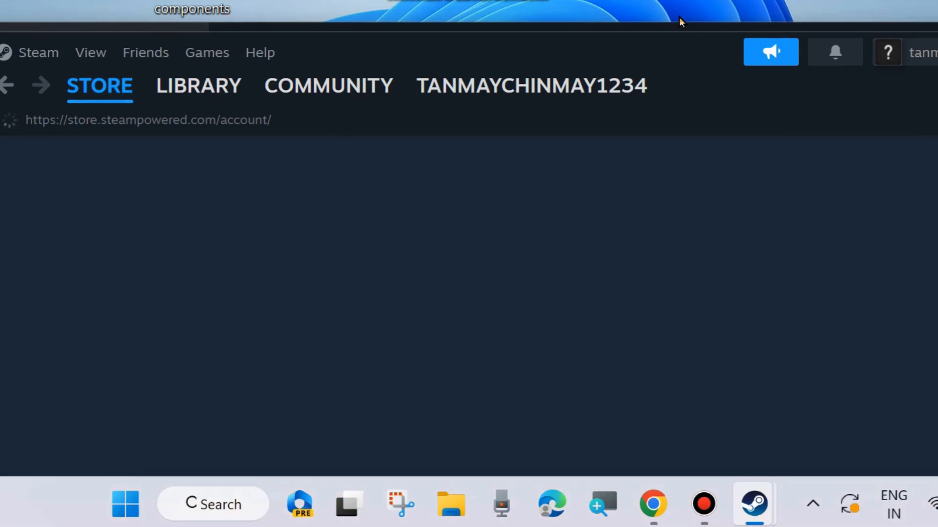
{"action": "mouse_move", "coordinate": [443, 285]}
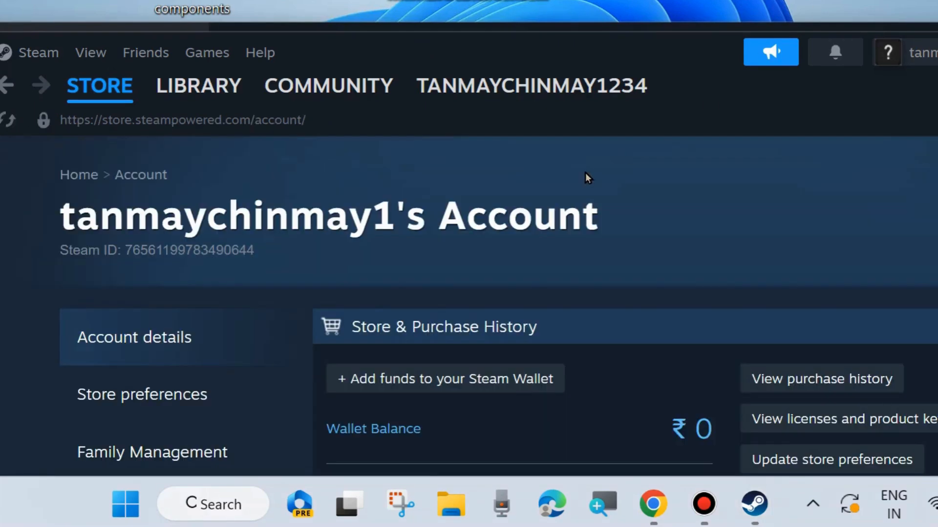
Scroll down the store account page past wallet balance and purchase history.
{"action": "scroll", "scroll_direction": "down", "scroll_amount": 3}
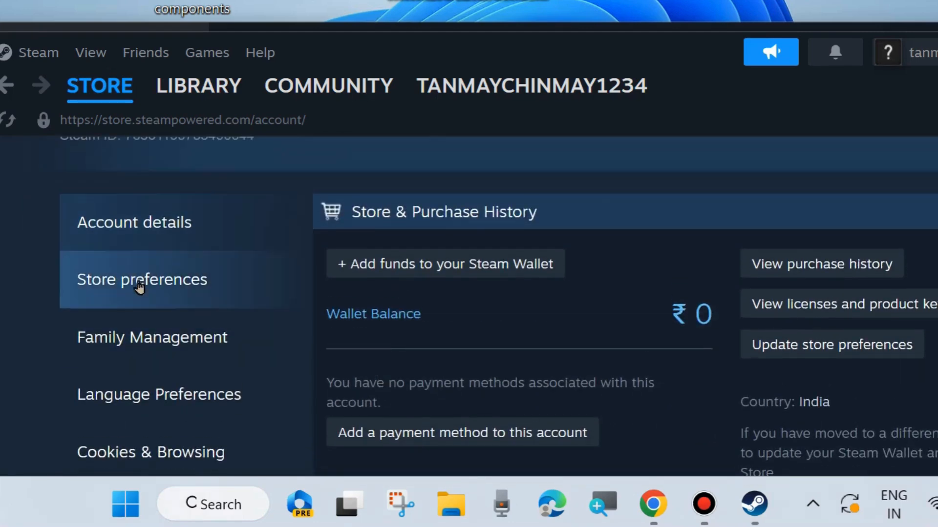
Open Store preferences and scroll down to the Platform Preferences operating-system checkboxes.
{"action": "left_click", "coordinate": [142, 280]}
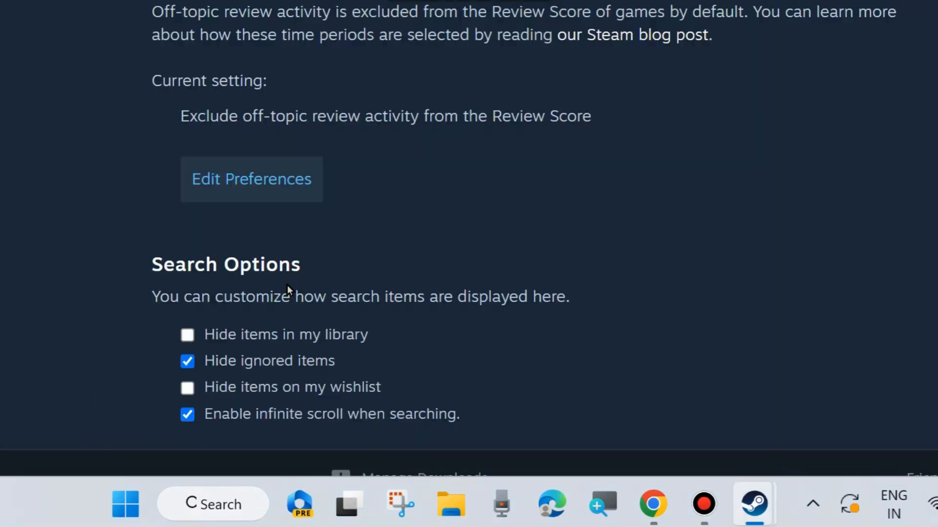
{"action": "scroll", "scroll_direction": "down", "scroll_amount": 3}
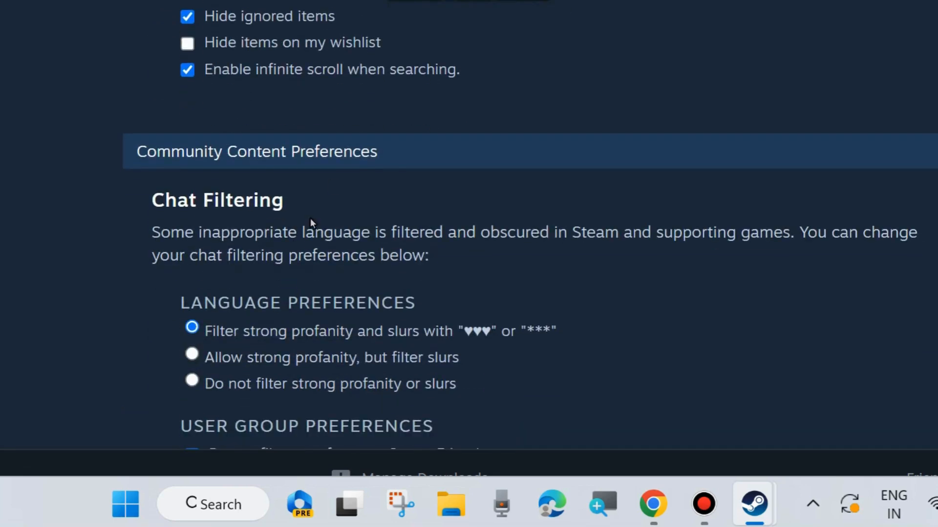
{"action": "mouse_move", "coordinate": [353, 231]}
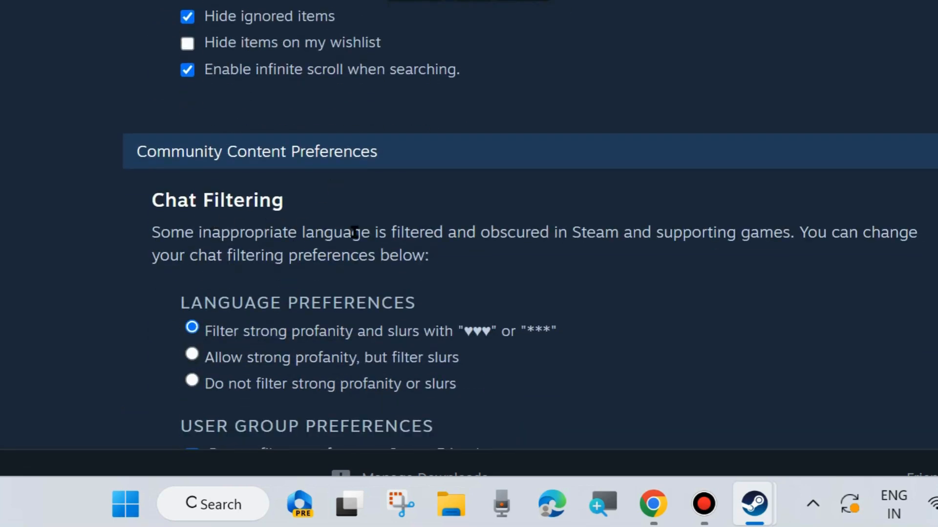
{"action": "scroll", "scroll_direction": "down", "scroll_amount": 3}
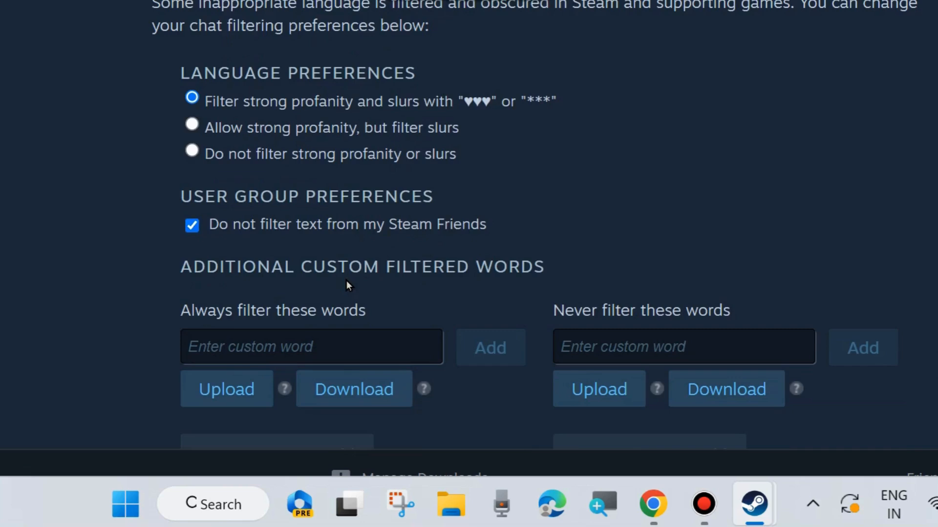
{"action": "scroll", "scroll_direction": "down", "scroll_amount": 3}
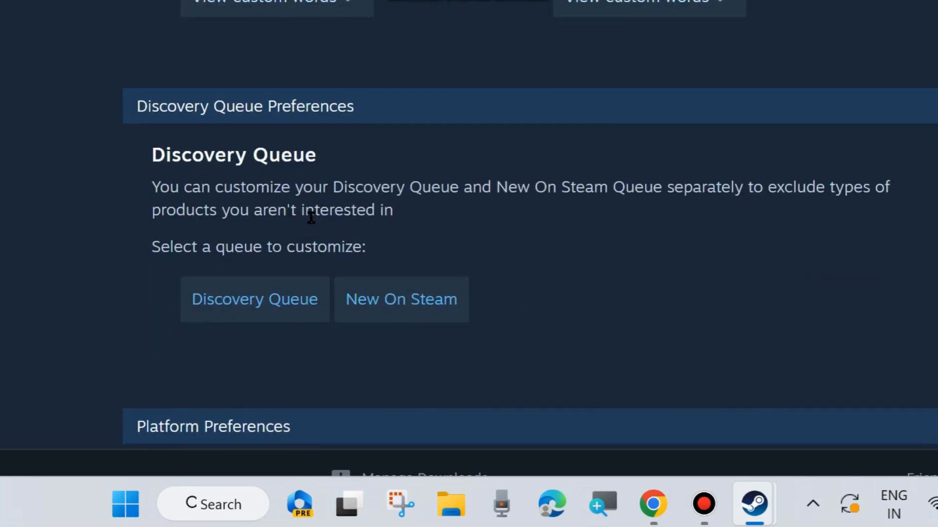
{"action": "scroll", "scroll_direction": "down", "scroll_amount": 3}
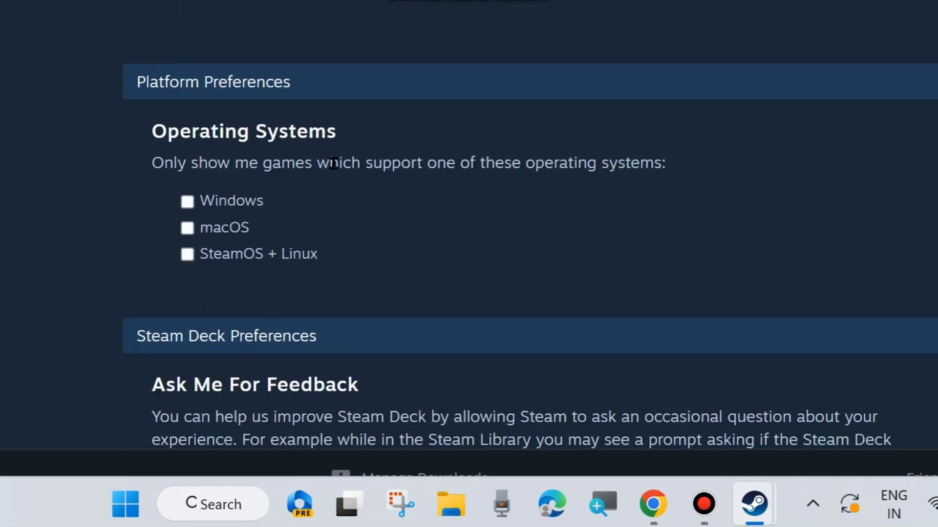
{"action": "mouse_move", "coordinate": [219, 209]}
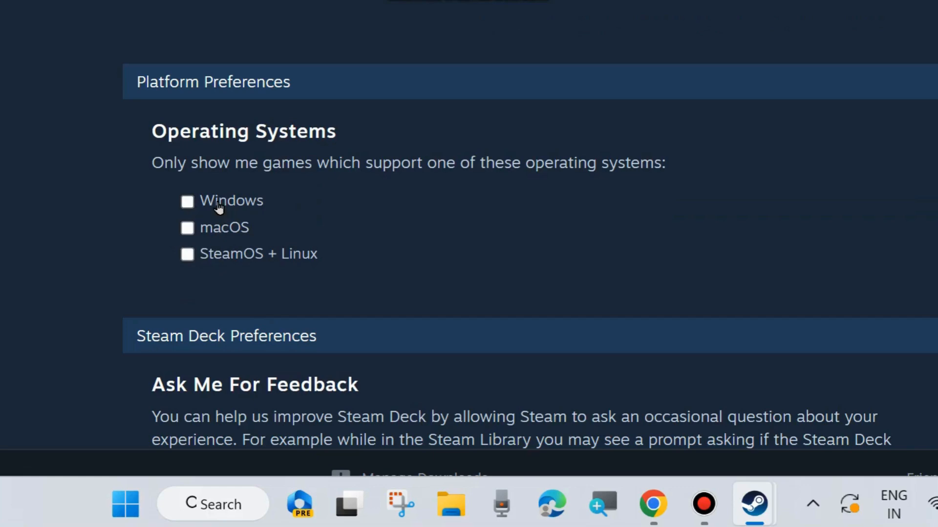
{"action": "mouse_move", "coordinate": [227, 213]}
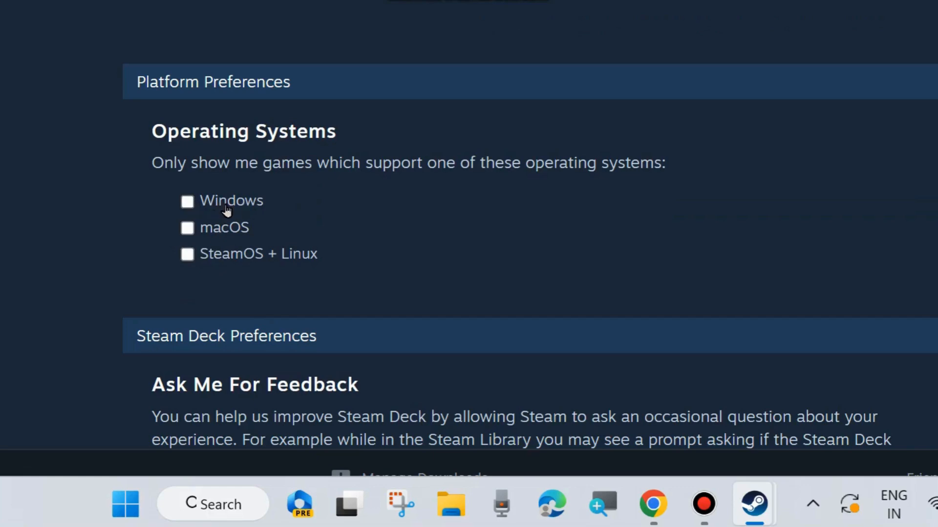
{"action": "mouse_move", "coordinate": [742, 257]}
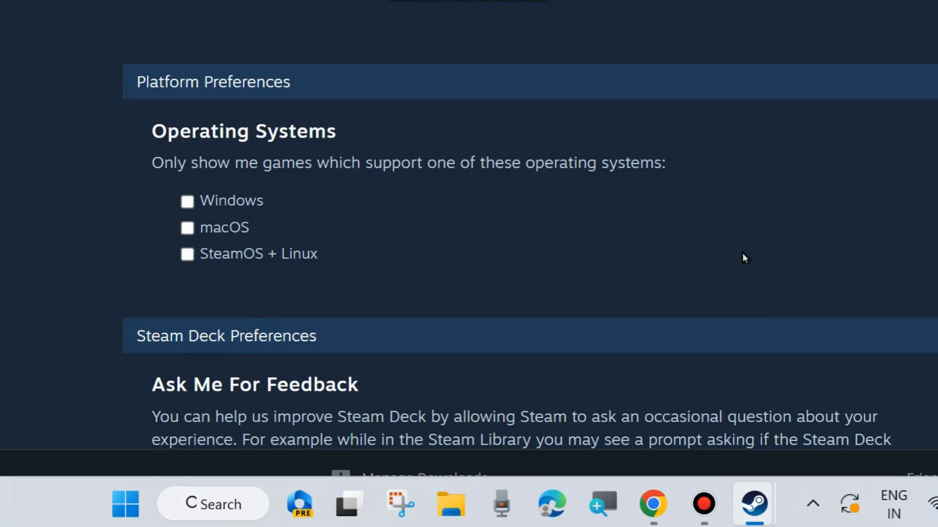